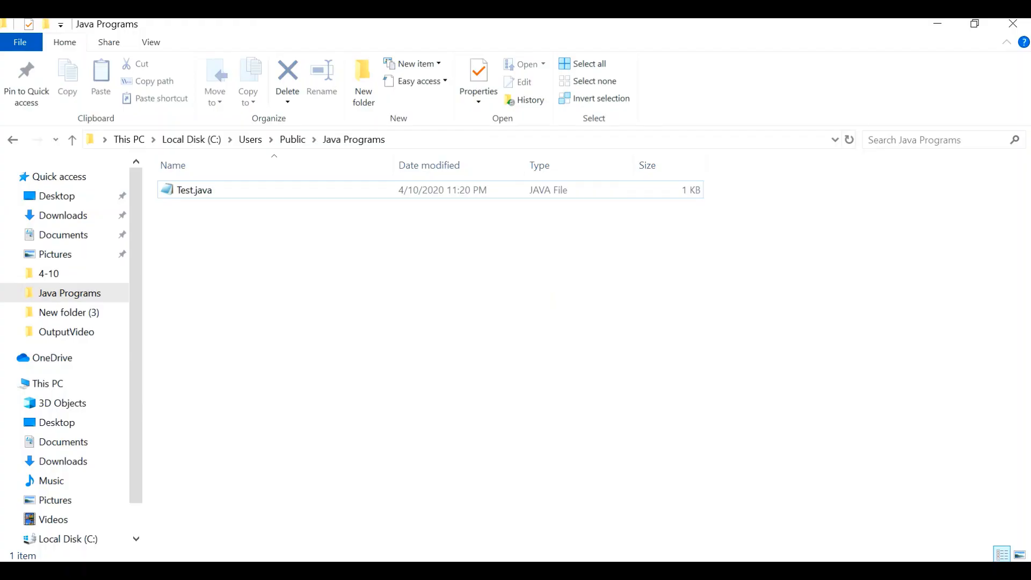
# - View the Hello Java class source of Test.java in Notepad, selecting all the code
pyautogui.doubleClick(194, 190)
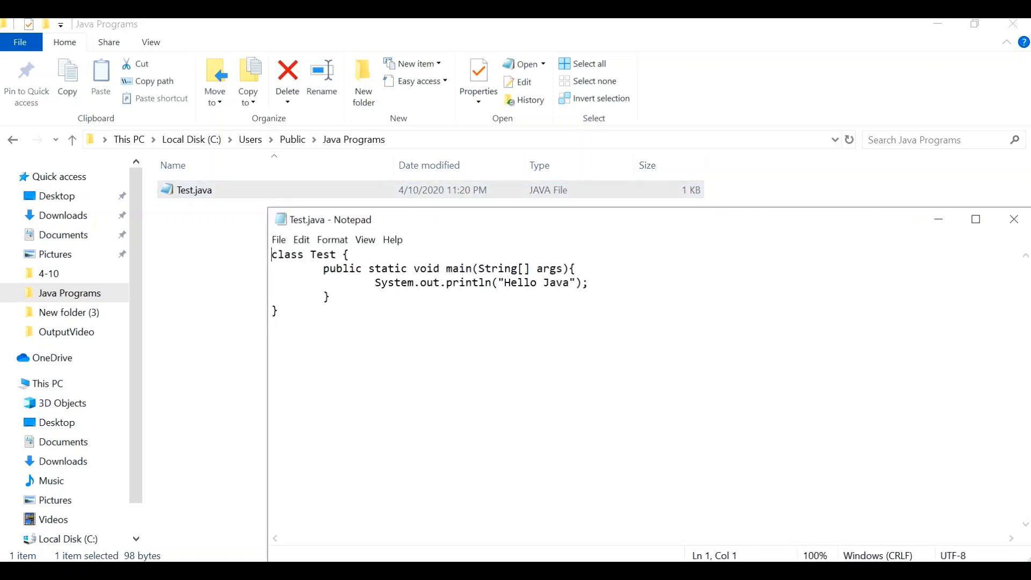
pyautogui.press('ctrl+a')
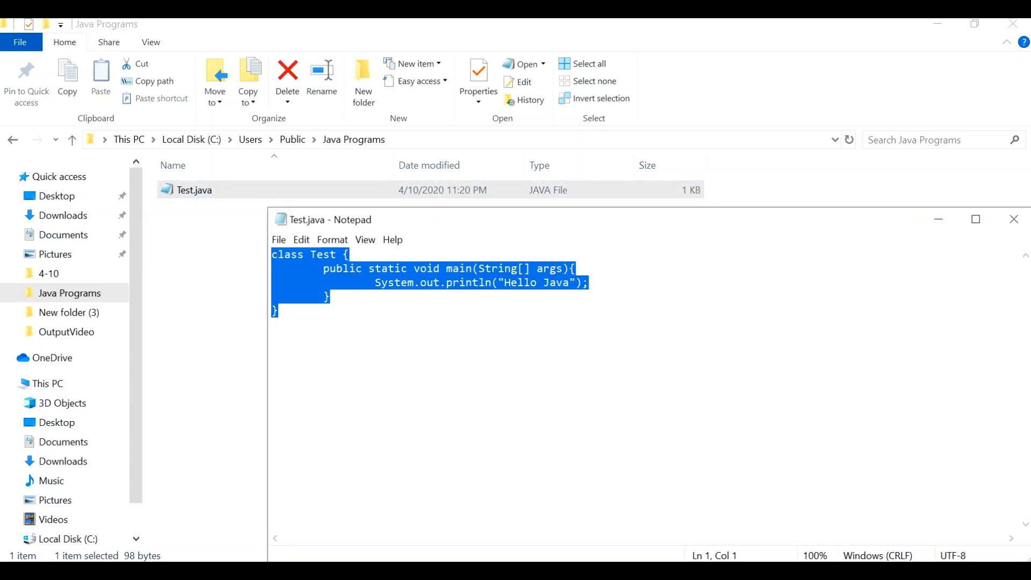
pyautogui.click(279, 310)
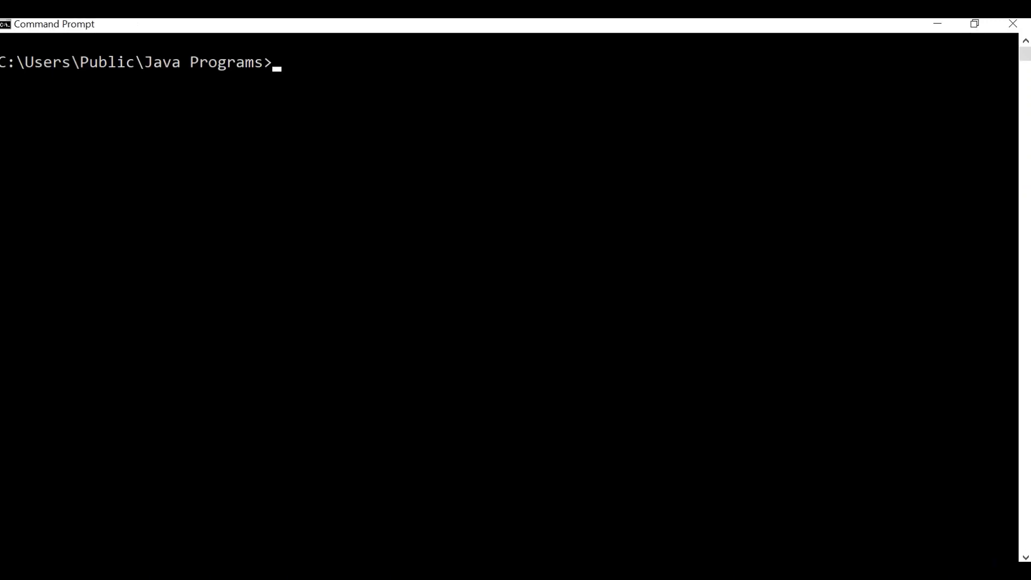
# - Enter the javac Test command to compile Test.java into bytecode
pyautogui.write('java')
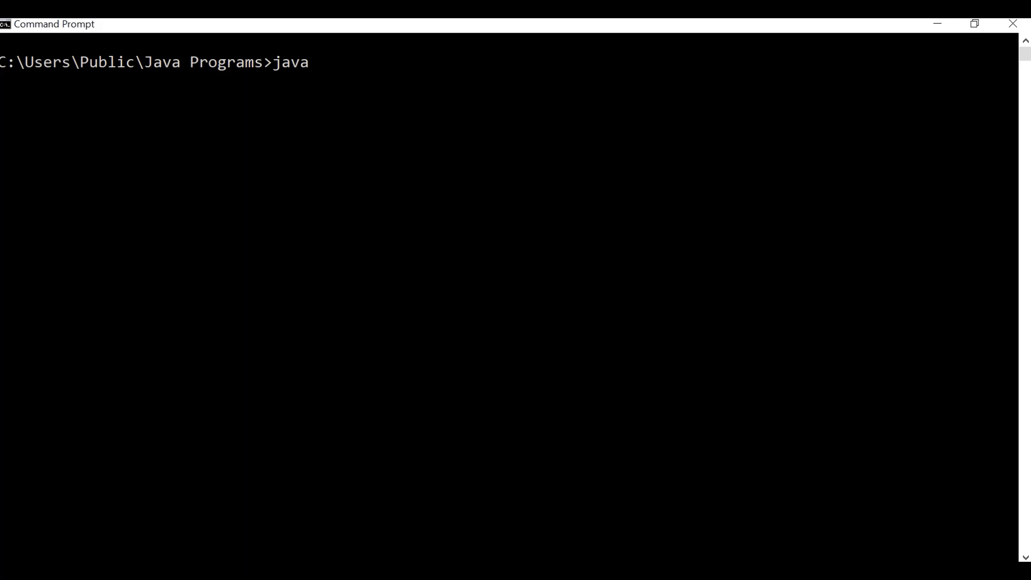
pyautogui.write('c Test')
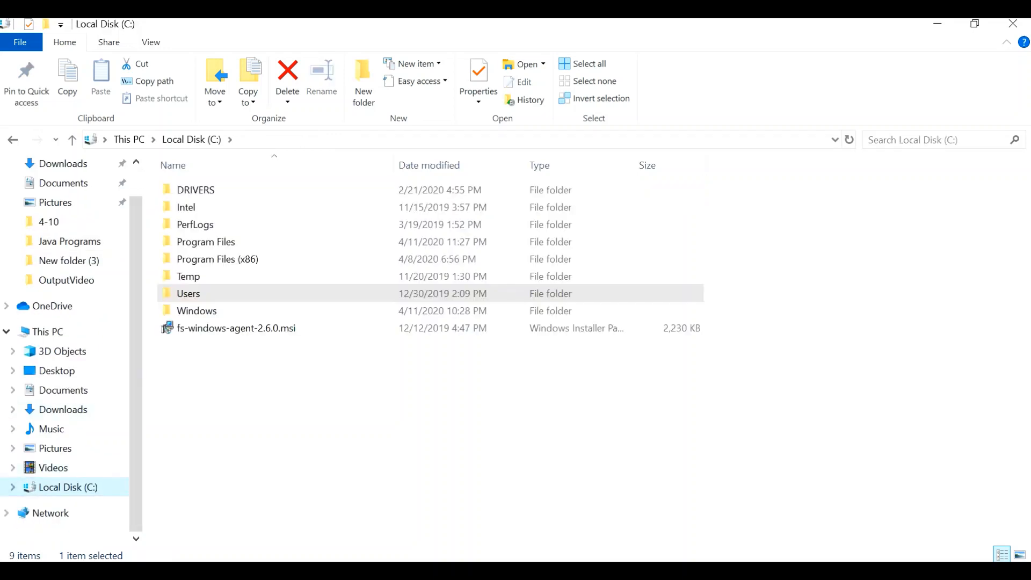
# - Navigate through Program Files > Java > jdk-13.0.1 into its bin folder with java.exe and javac.exe
pyautogui.doubleClick(205, 241)
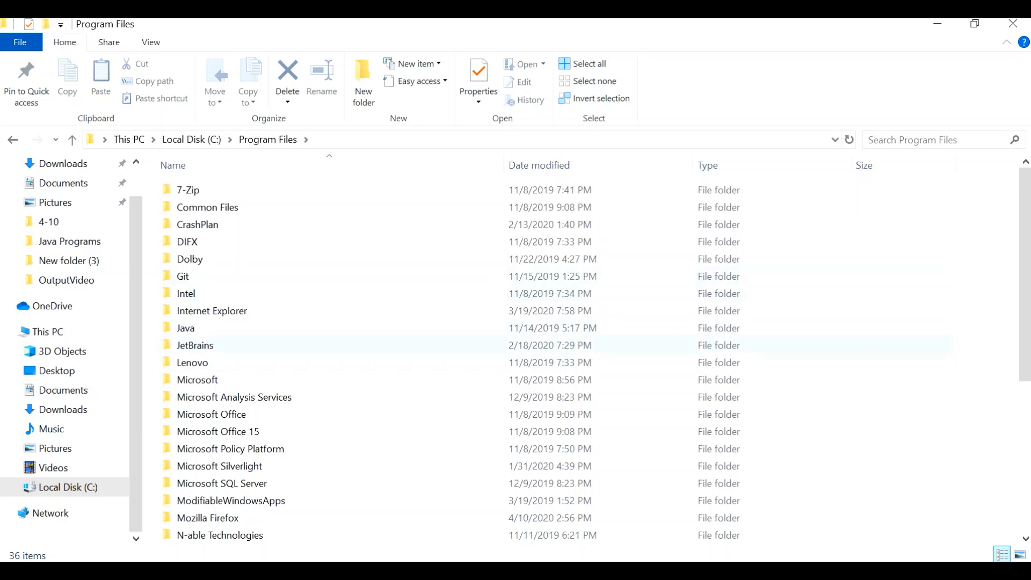
pyautogui.doubleClick(186, 328)
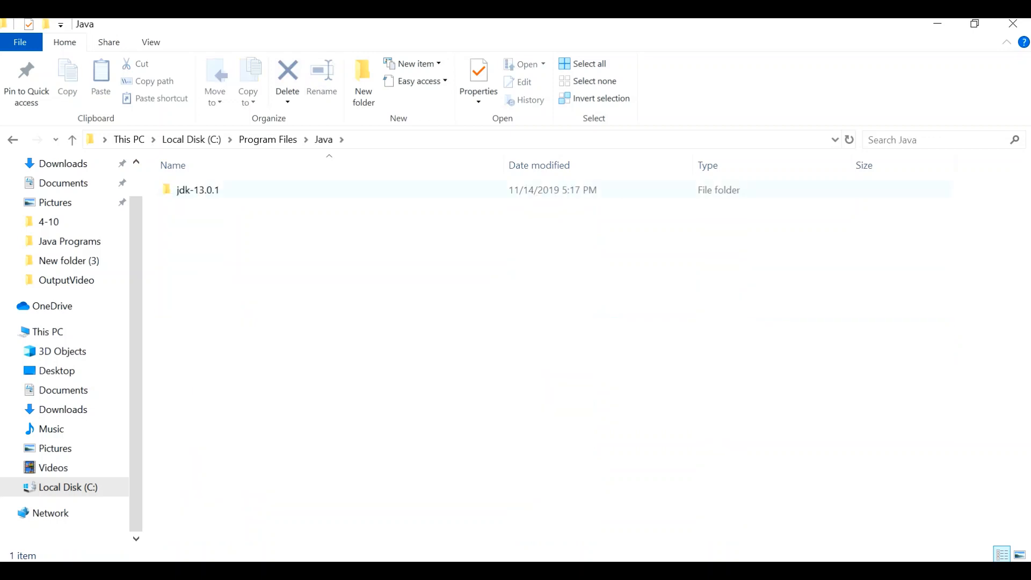
pyautogui.doubleClick(198, 189)
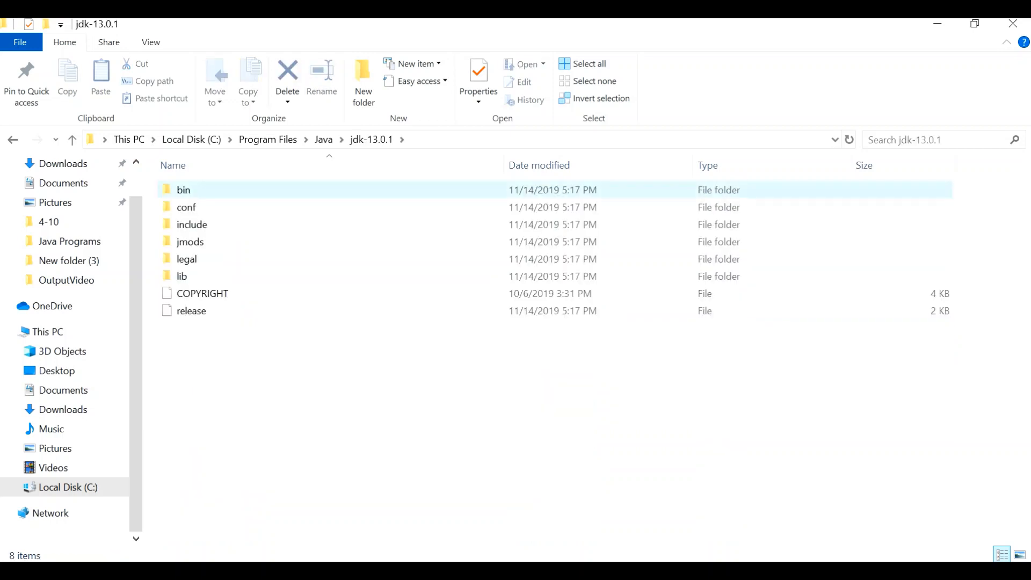
pyautogui.doubleClick(184, 189)
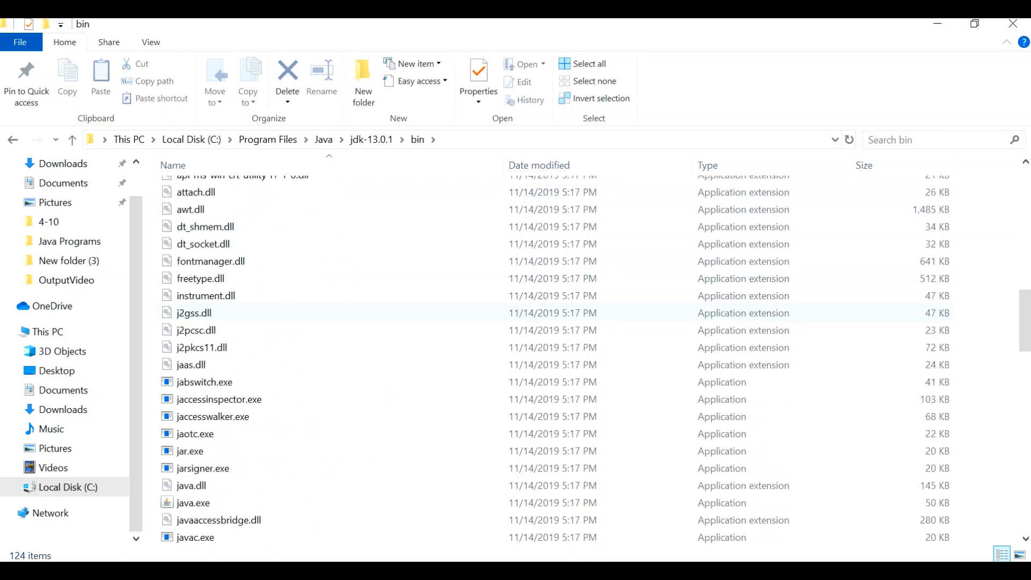
pyautogui.scroll(-3)
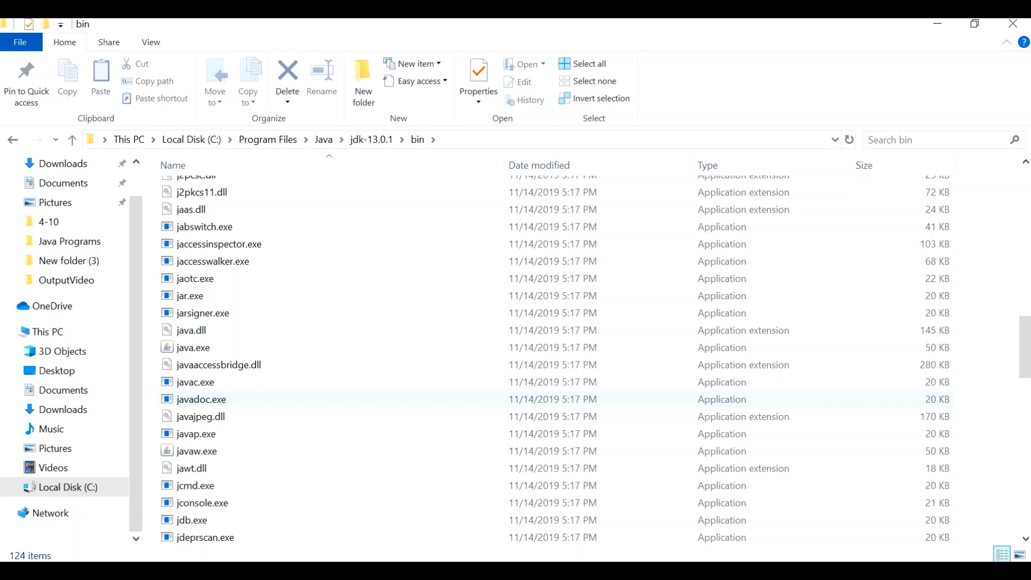
pyautogui.click(194, 382)
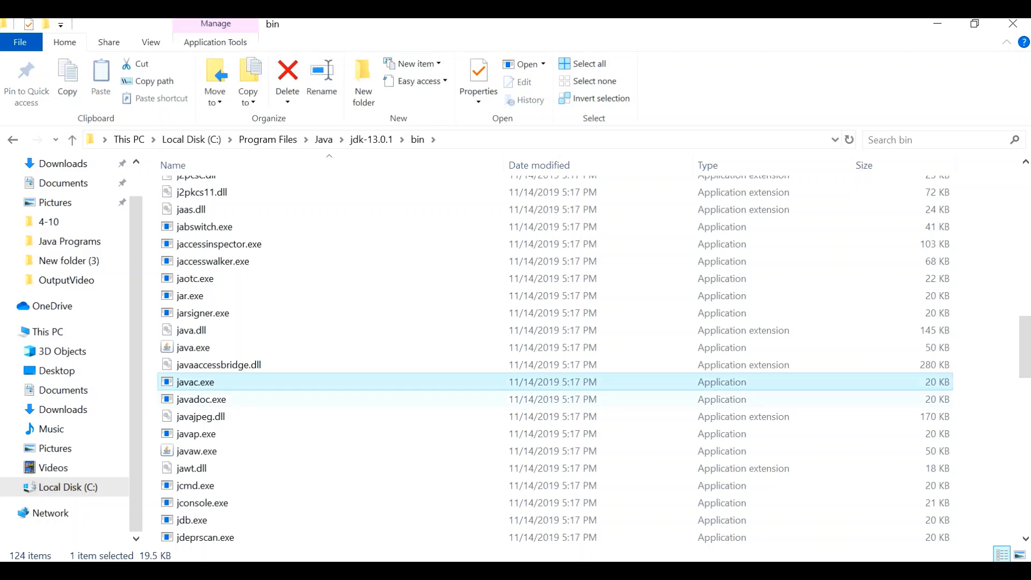
pyautogui.moveTo(194, 382)
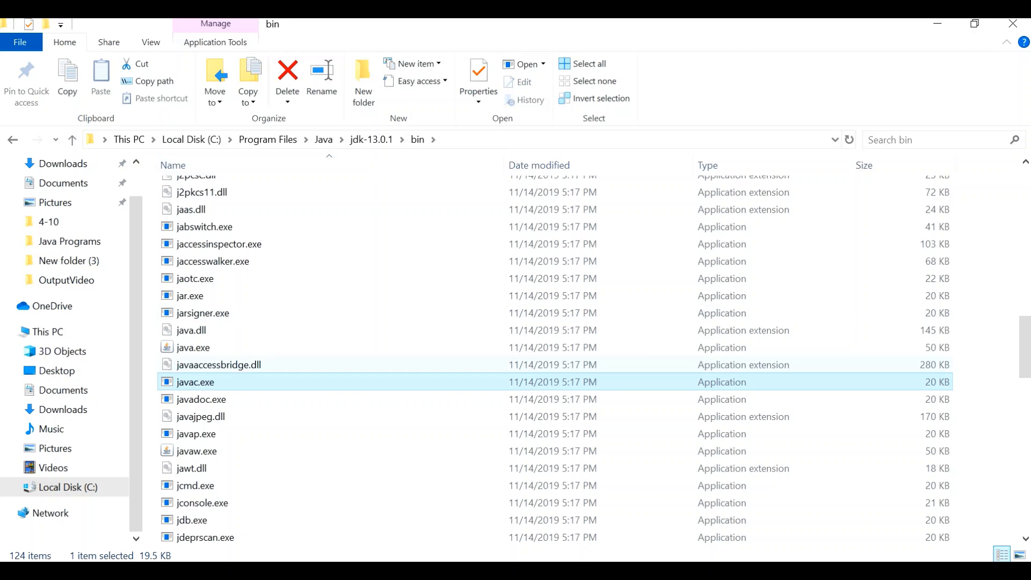
pyautogui.moveTo(194, 382)
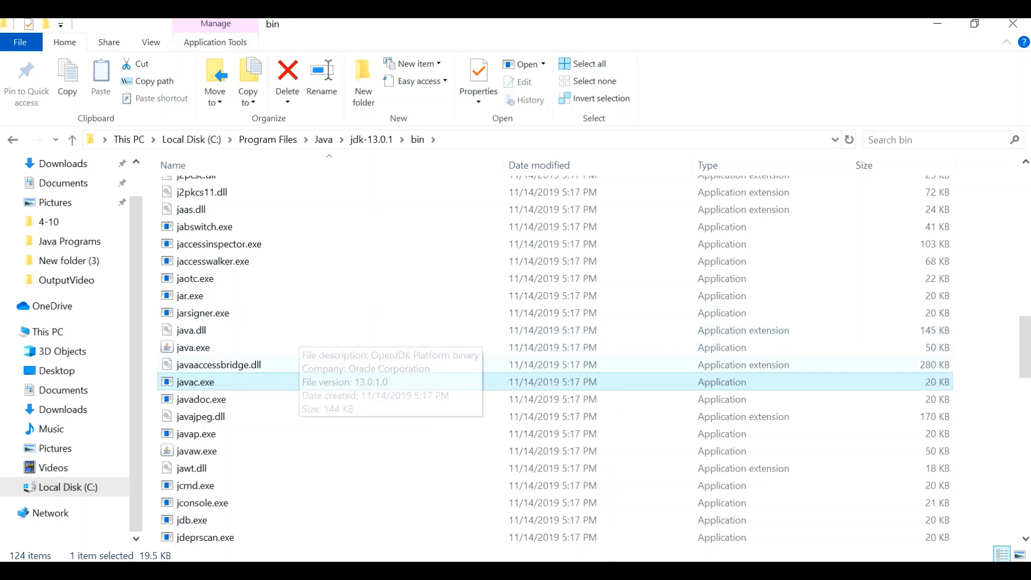
pyautogui.click(193, 347)
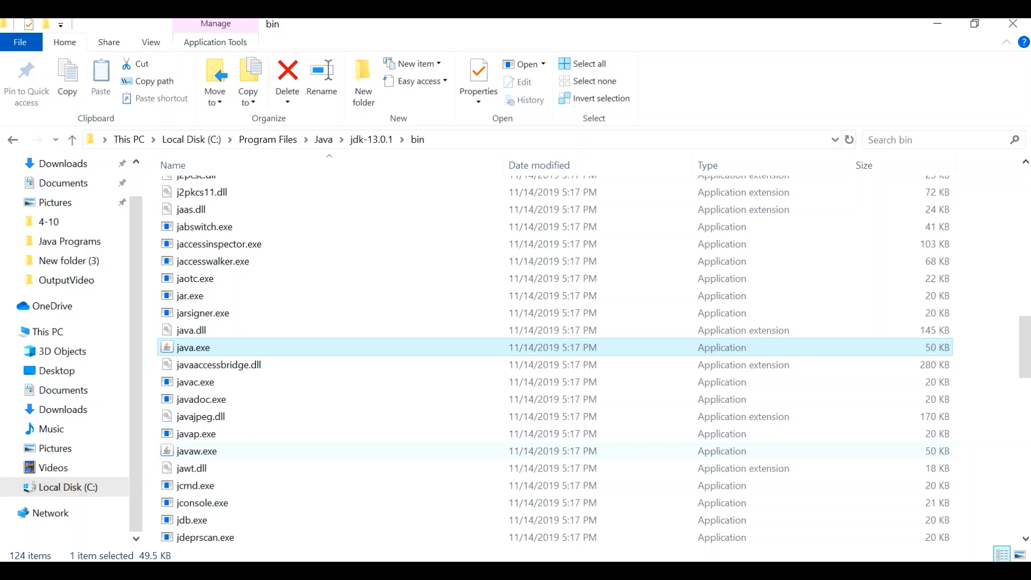
# - View the new Test.class bytecode containing Hello Java in Notepad from Java Programs, then close it
pyautogui.click(69, 242)
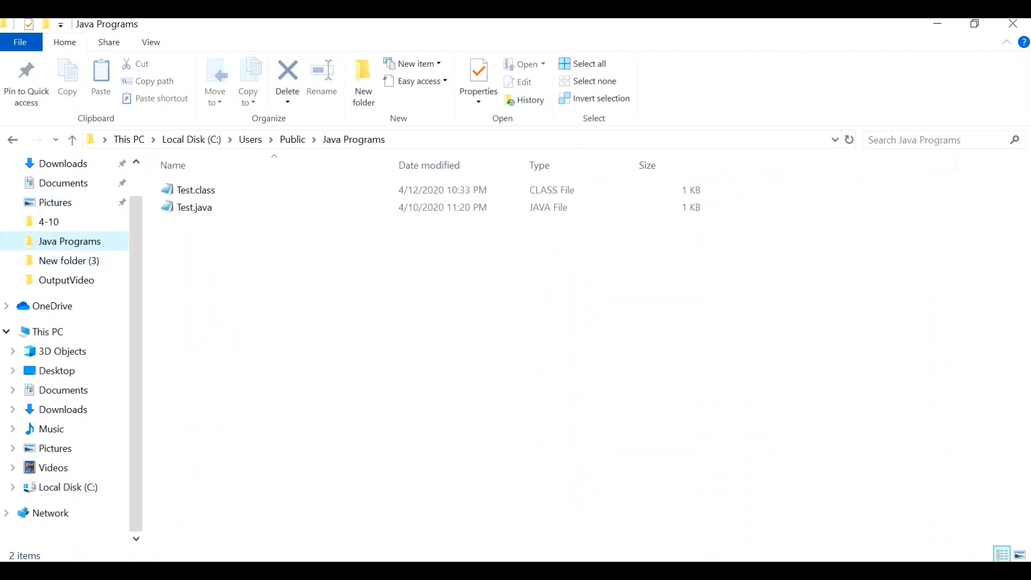
pyautogui.click(196, 190)
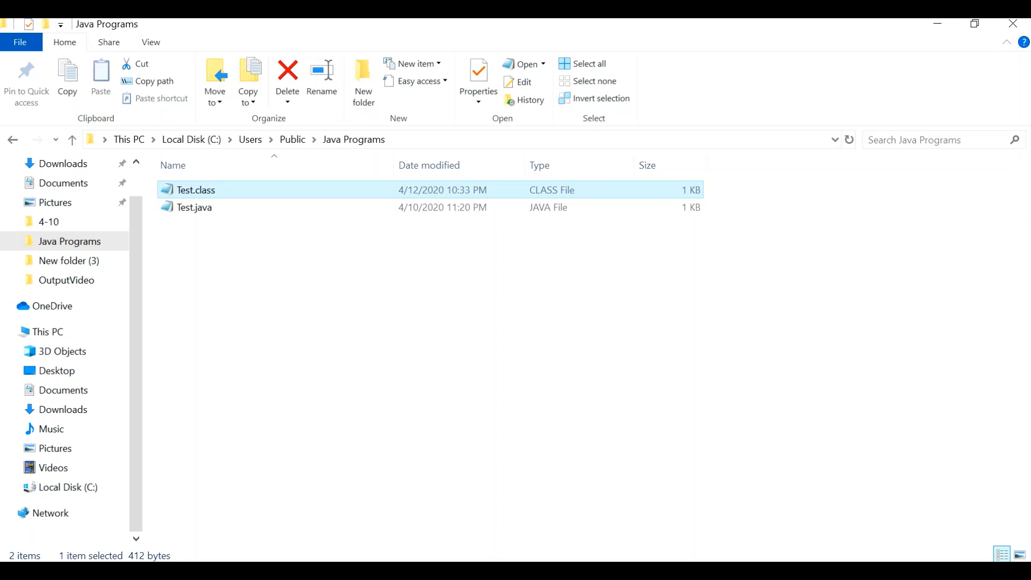
pyautogui.doubleClick(195, 190)
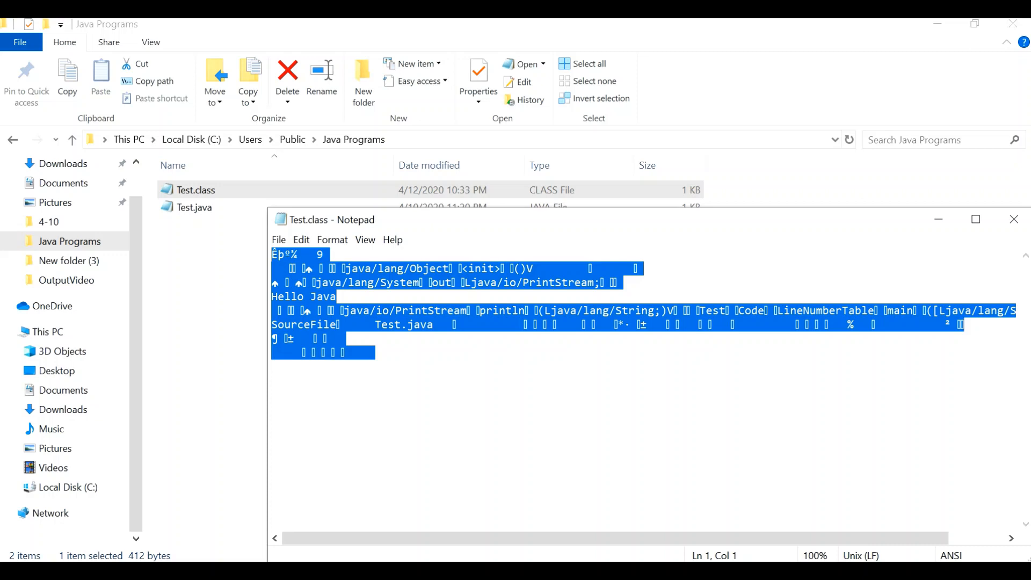
pyautogui.click(374, 352)
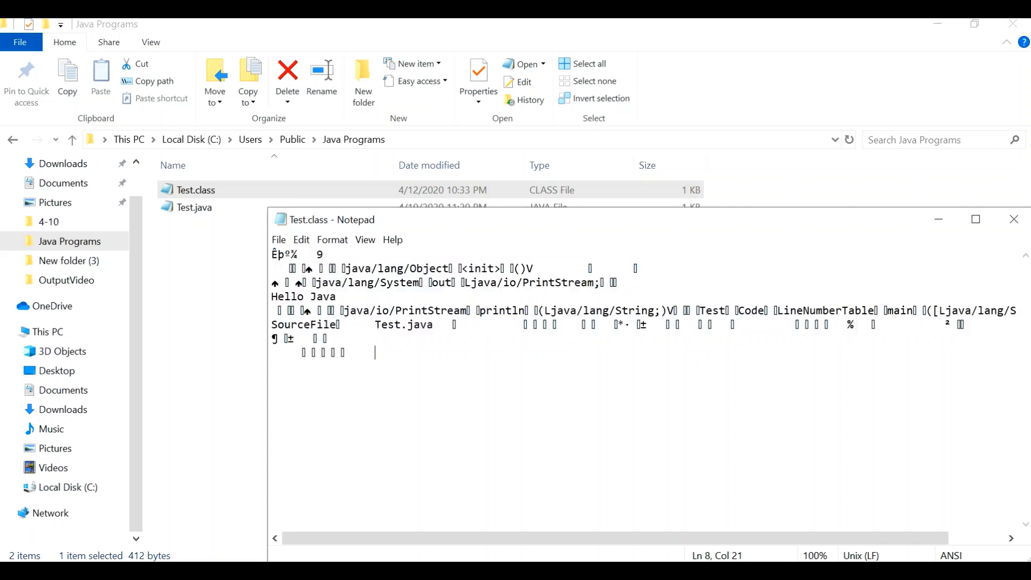
pyautogui.click(1014, 219)
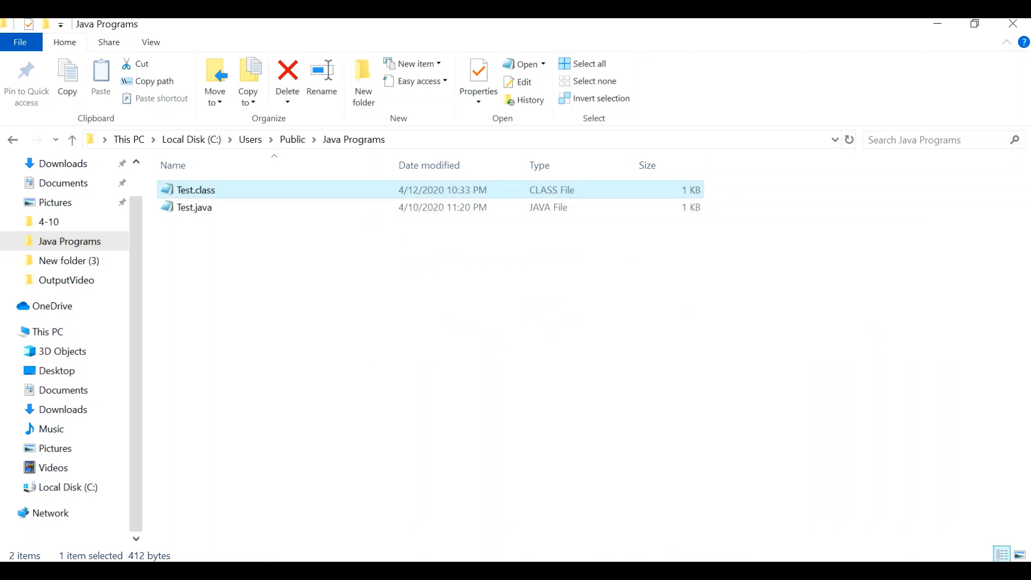